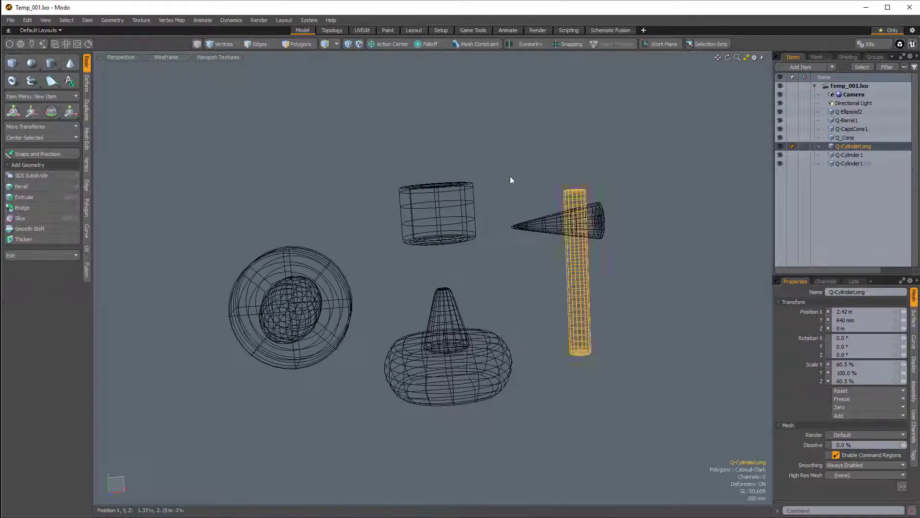
# Deselect the Q-CylinderLong mesh by picking an empty viewport area.
pyautogui.click(511, 180)
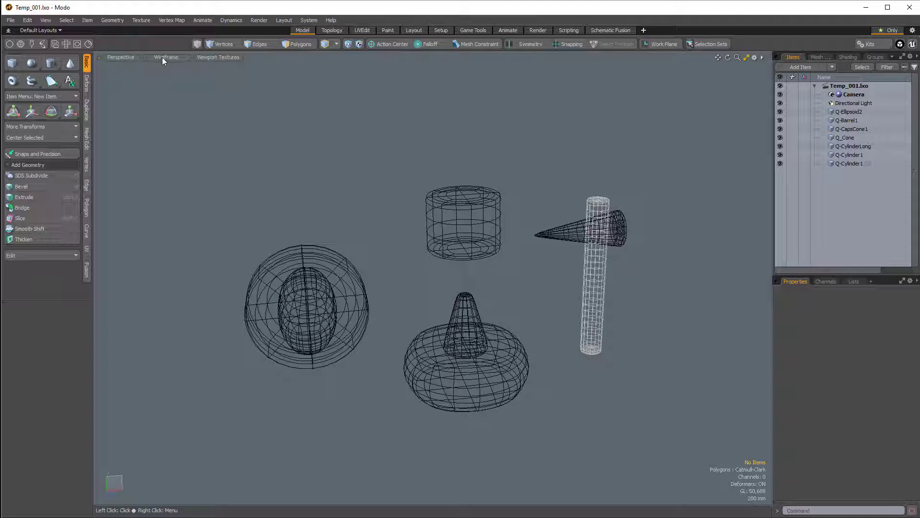
# Apply the Default viewport preset so the long cylinder is shaded, then bring up the toggle pie menu.
pyautogui.click(167, 56)
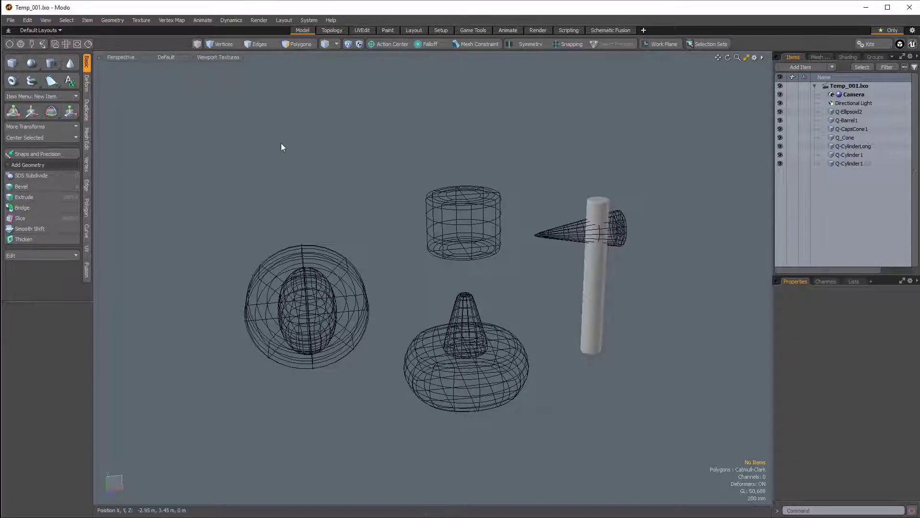
pyautogui.click(590, 276)
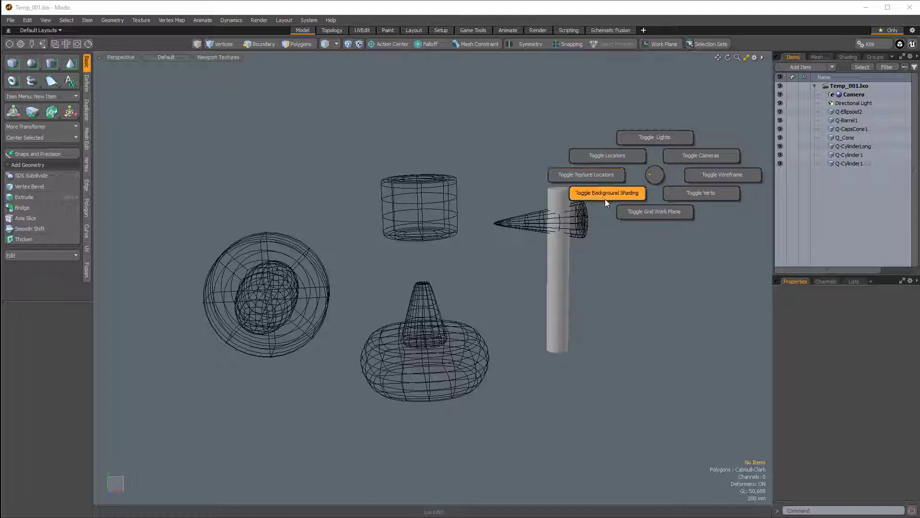
# Enable Toggle Background Shading so every primitive renders as a shaded solid.
pyautogui.click(606, 193)
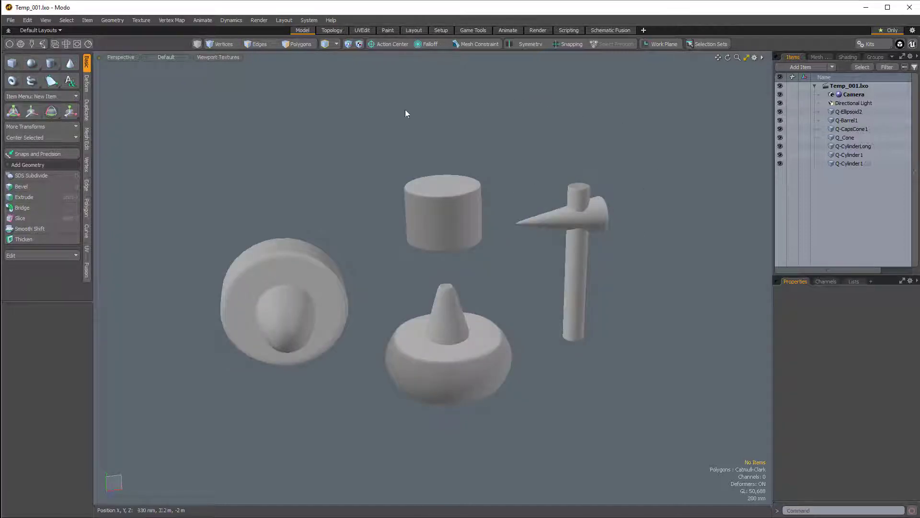
# Set the viewport shading style to Wire, leaving only the barrel shaded.
pyautogui.click(284, 302)
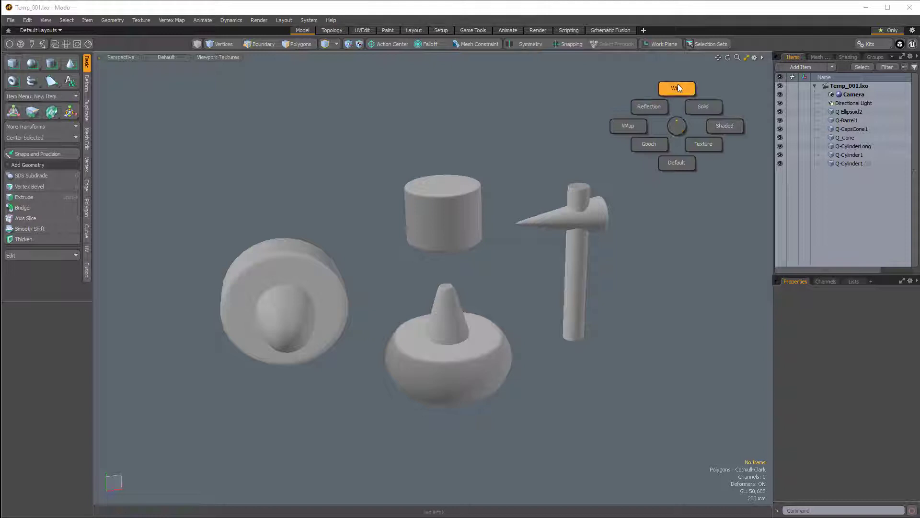
pyautogui.click(649, 106)
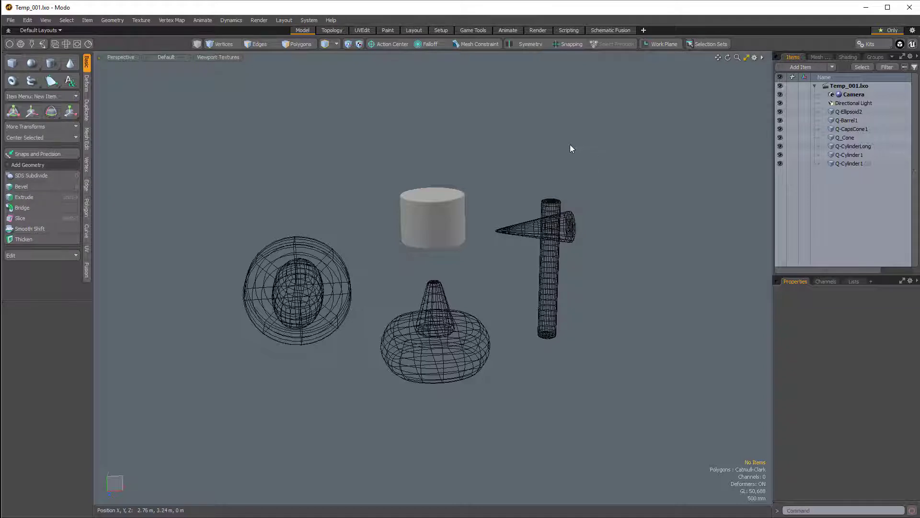
# Enable Make Inactive Same as Active in 3D Viewport Properties so all meshes appear shaded.
pyautogui.click(754, 56)
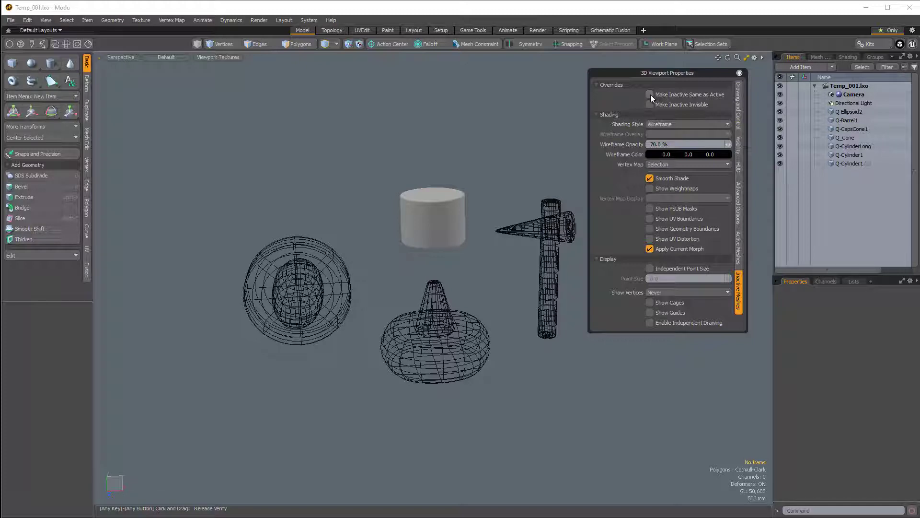
pyautogui.click(649, 95)
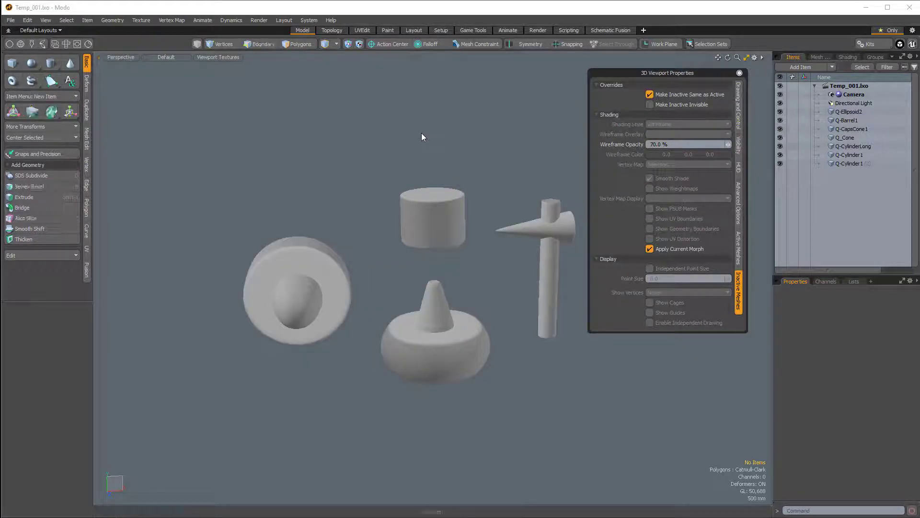
pyautogui.click(688, 124)
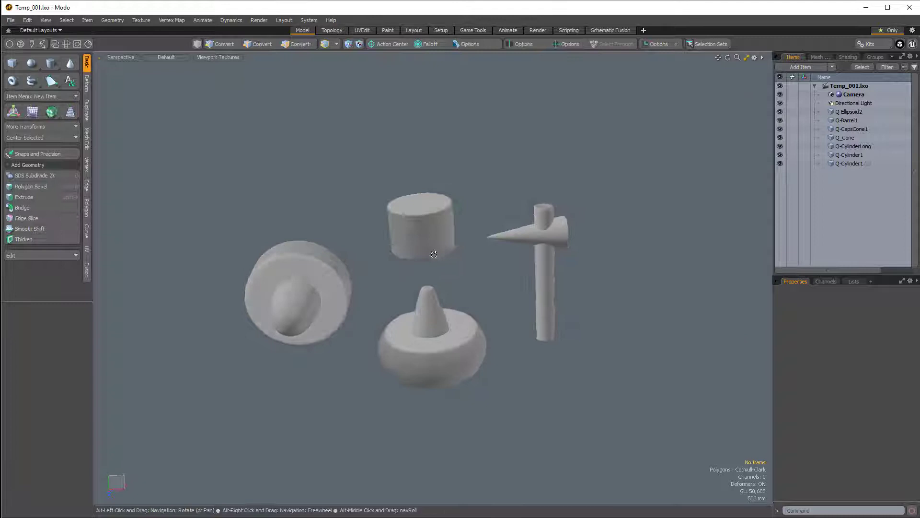
# Apply the Model Fusion preset and create a New Fusion w/Selected from Q-Barrel1.
pyautogui.click(165, 56)
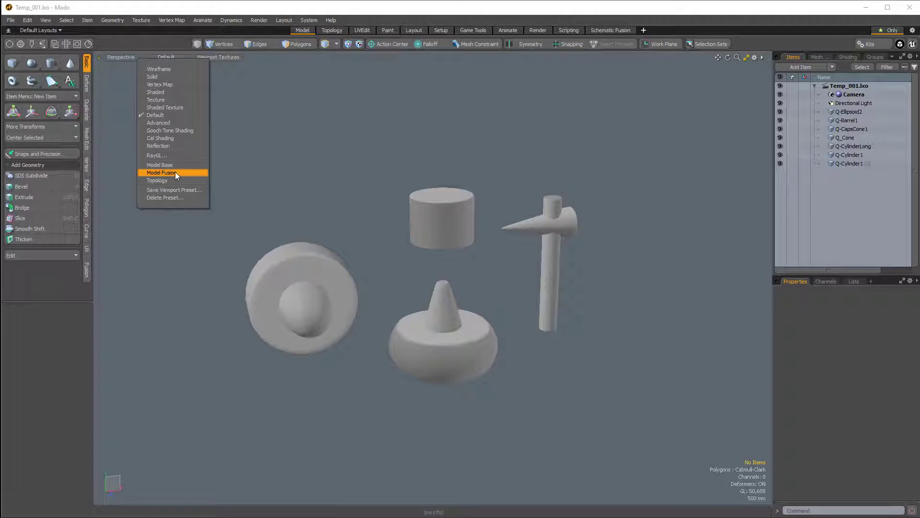
pyautogui.click(163, 171)
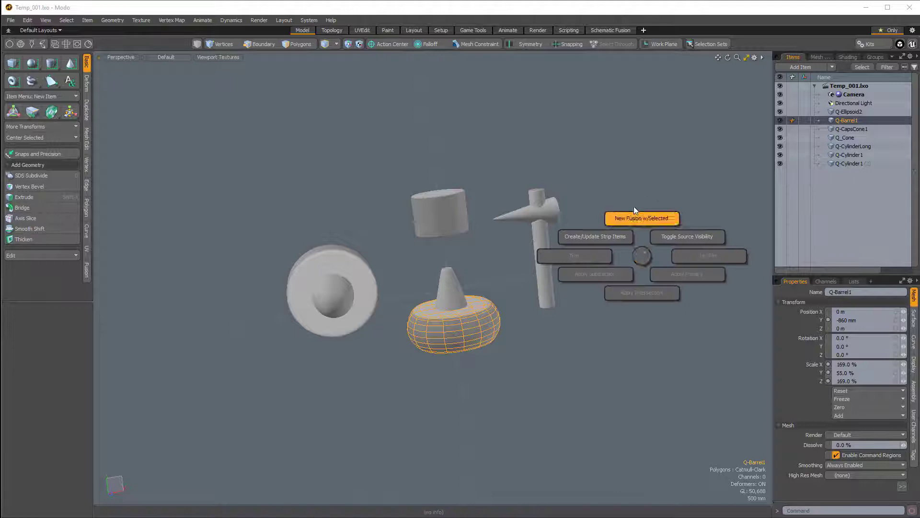
pyautogui.click(641, 218)
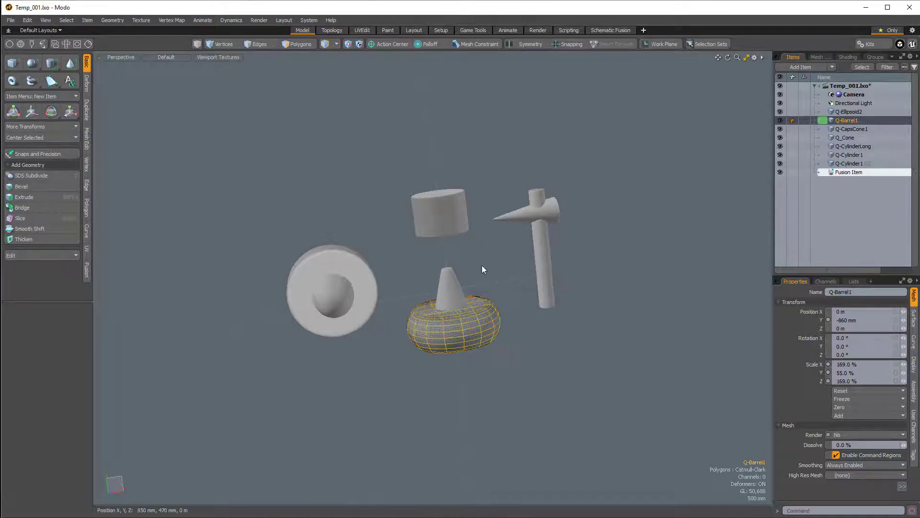